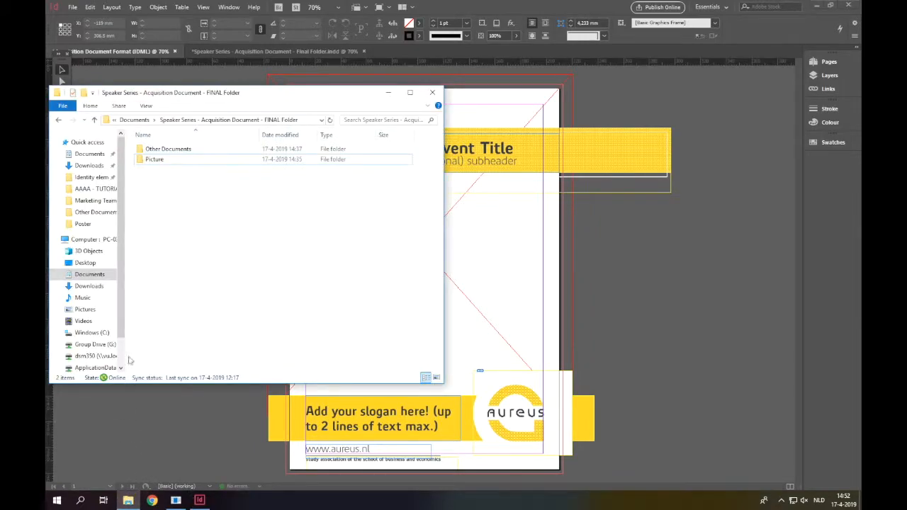
- Place the Speaker series 1 photo from the Picture folder across the flyer's front page
{"action": "double_click", "coordinate": [153, 159]}
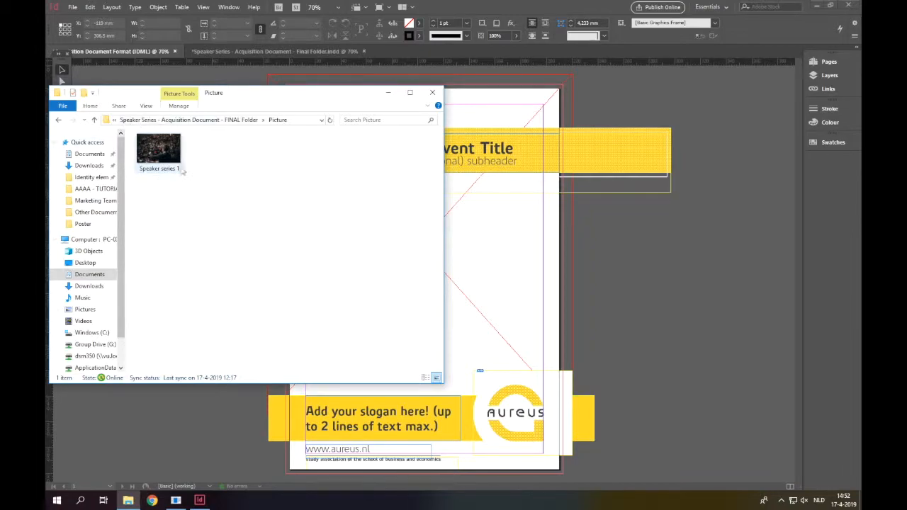
{"action": "left_click", "coordinate": [159, 149]}
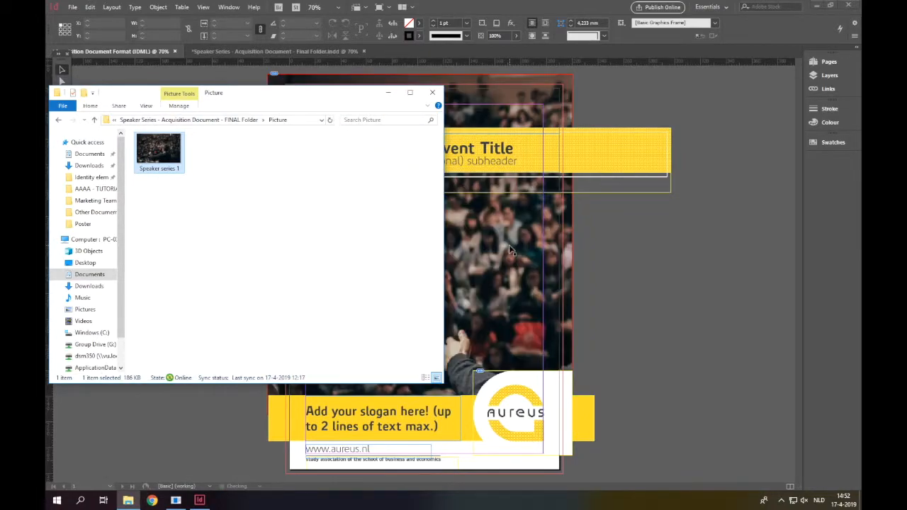
{"action": "left_click", "coordinate": [431, 92]}
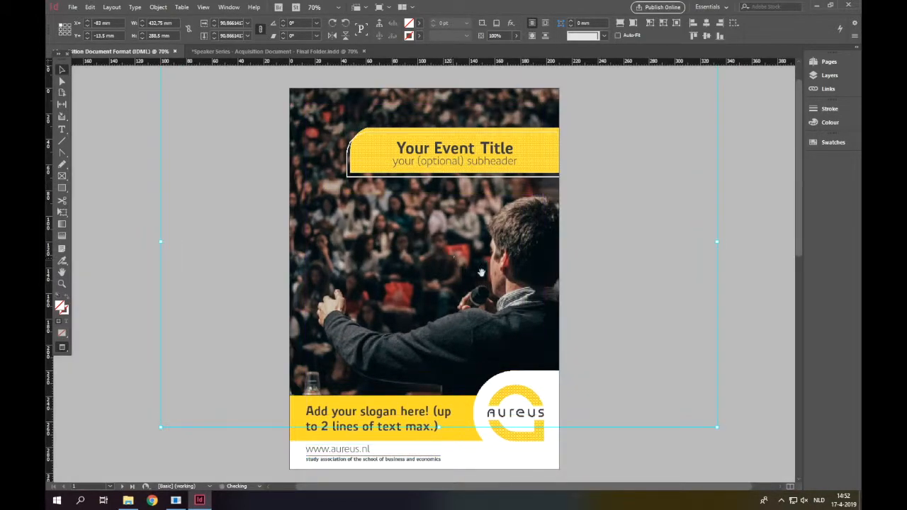
- Check the placed photo's link details, then move to the back page's placeholder body text
{"action": "right_click", "coordinate": [482, 272]}
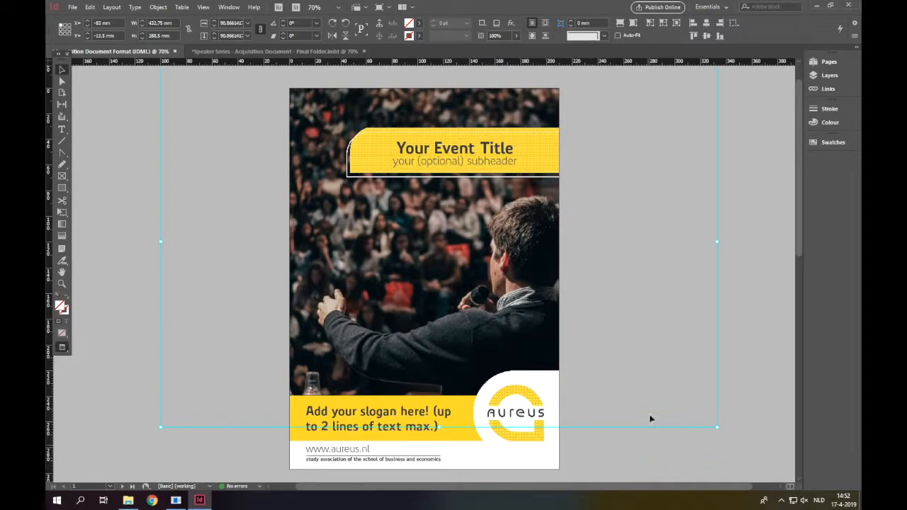
{"action": "left_click", "coordinate": [827, 87]}
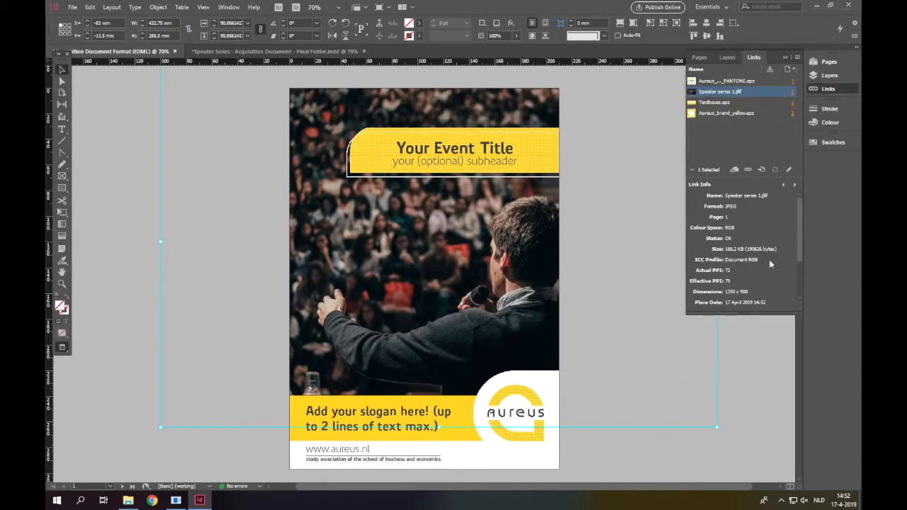
{"action": "mouse_move", "coordinate": [737, 278]}
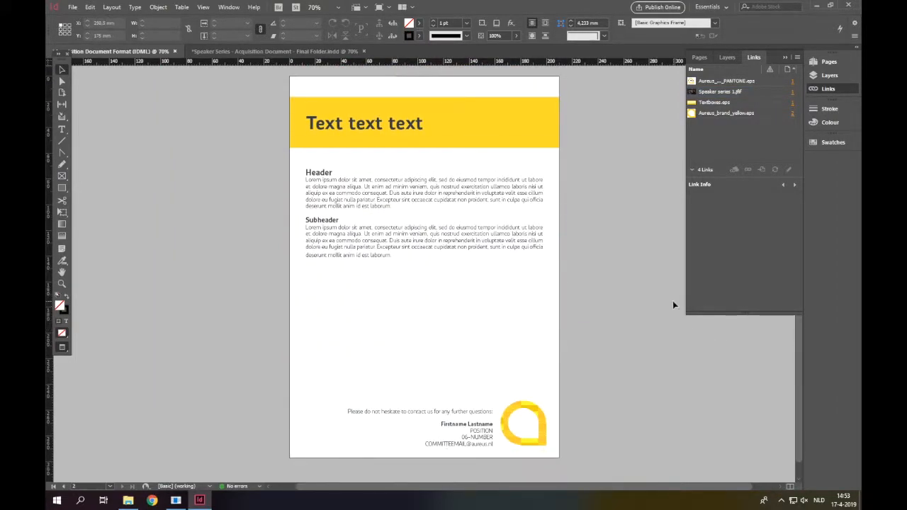
{"action": "left_click", "coordinate": [323, 187]}
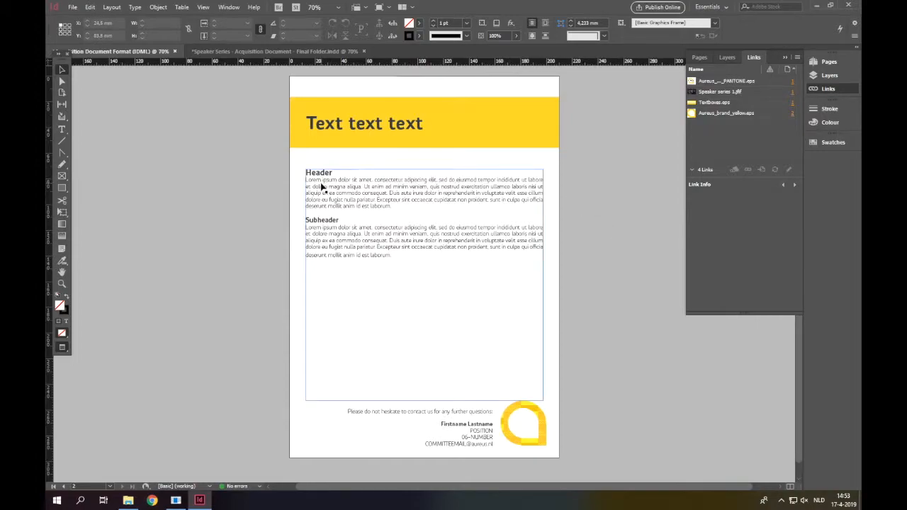